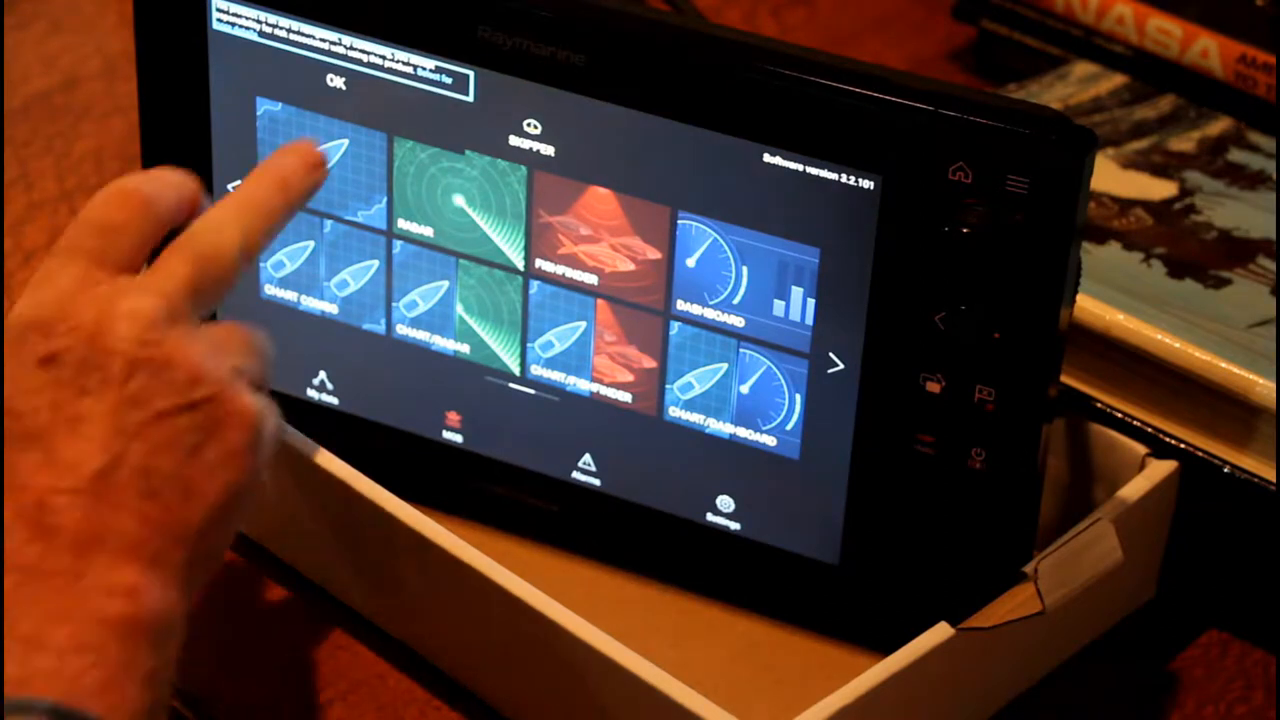
Step: Acknowledge the startup safety disclaimer and begin entering the boat name
left_click(334, 85)
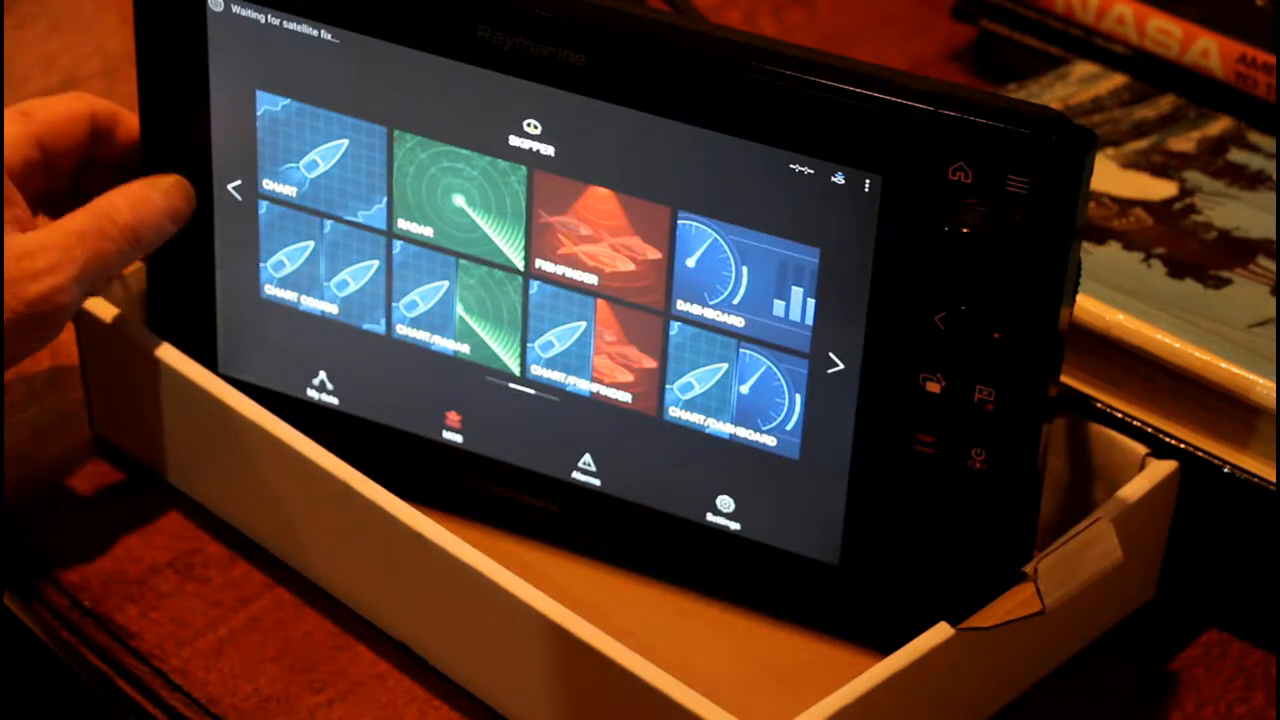
left_click(725, 505)
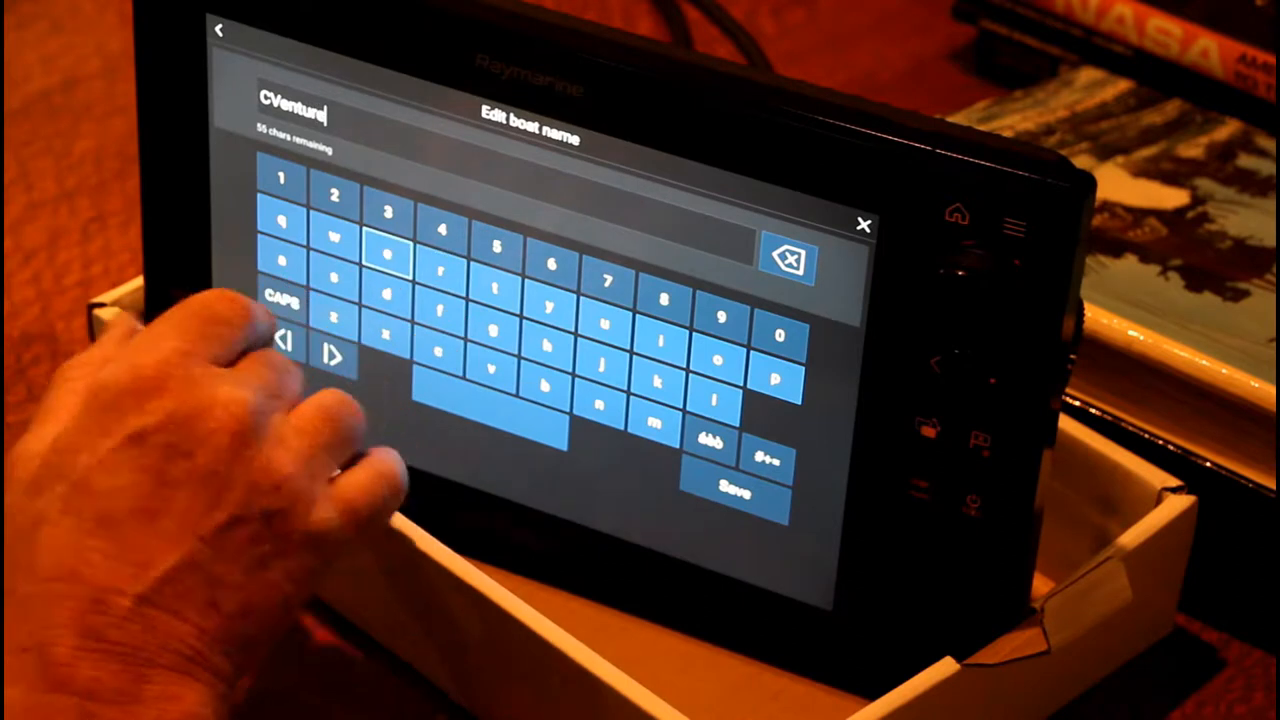
Step: Save boat name CVenture with safe height 8 ft, depth 6 ft, width 10 ft, one engine
left_click(735, 489)
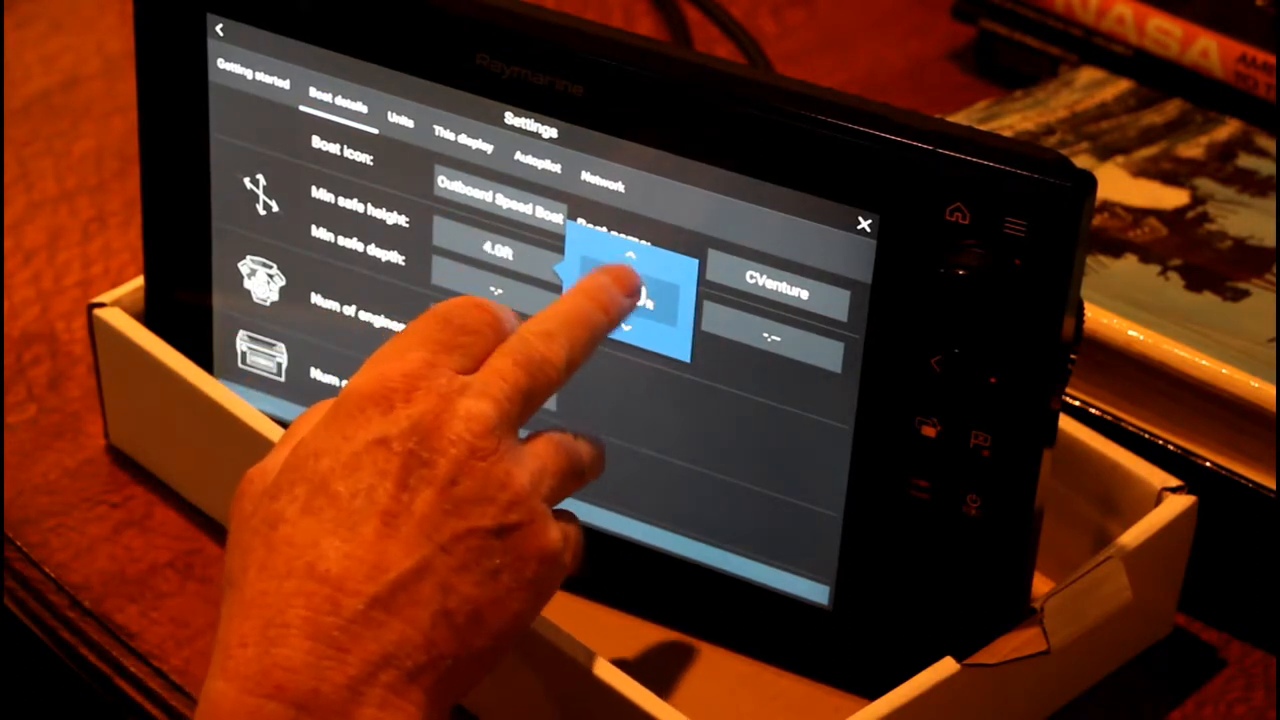
left_click(635, 258)
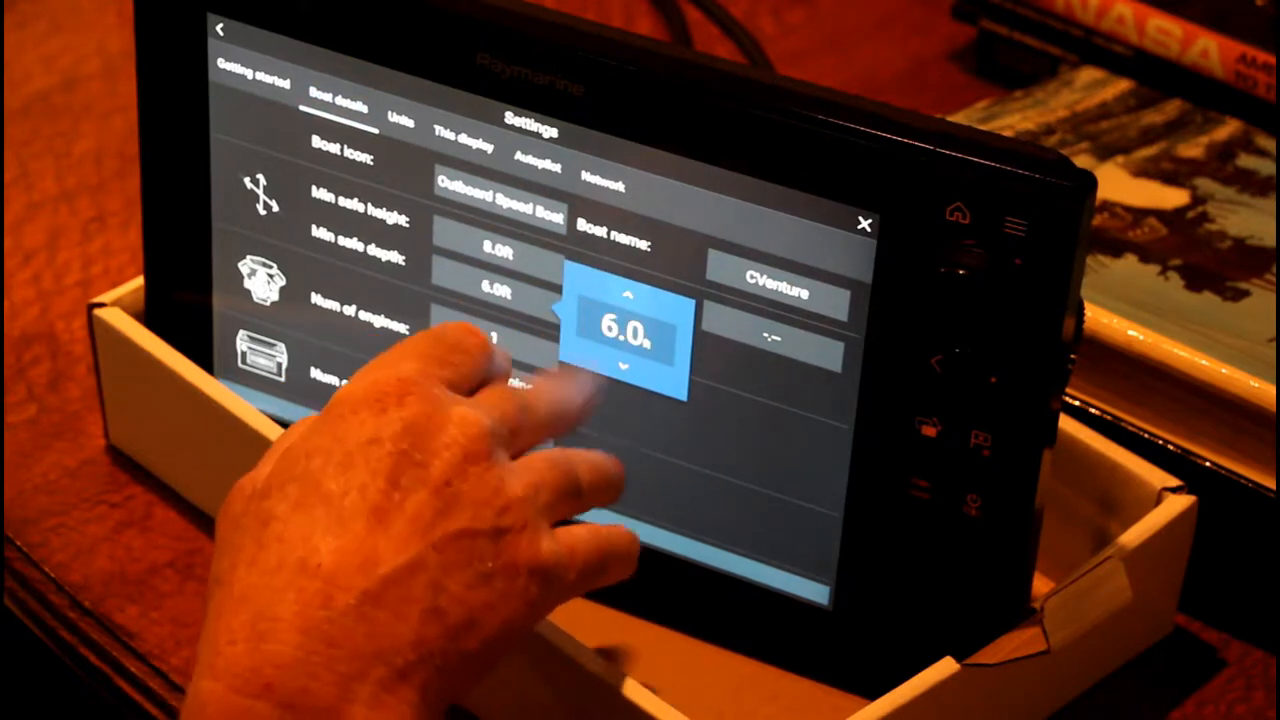
left_click(623, 366)
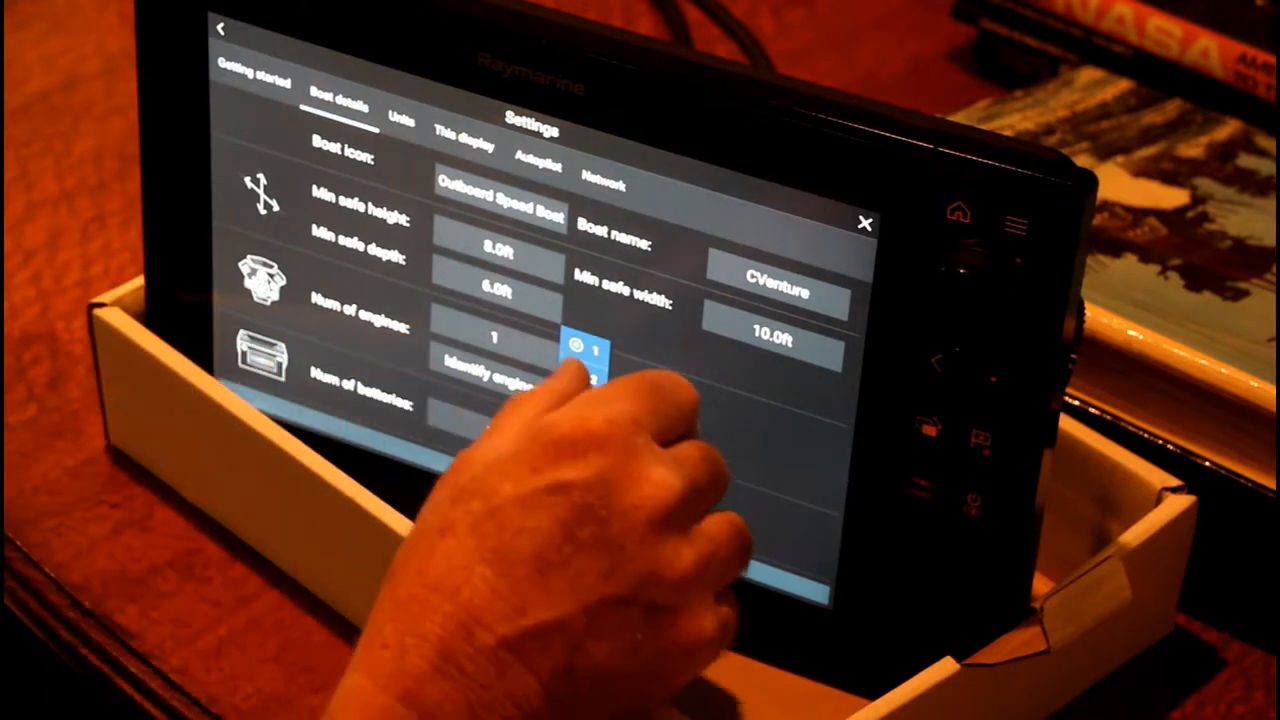
left_click(401, 120)
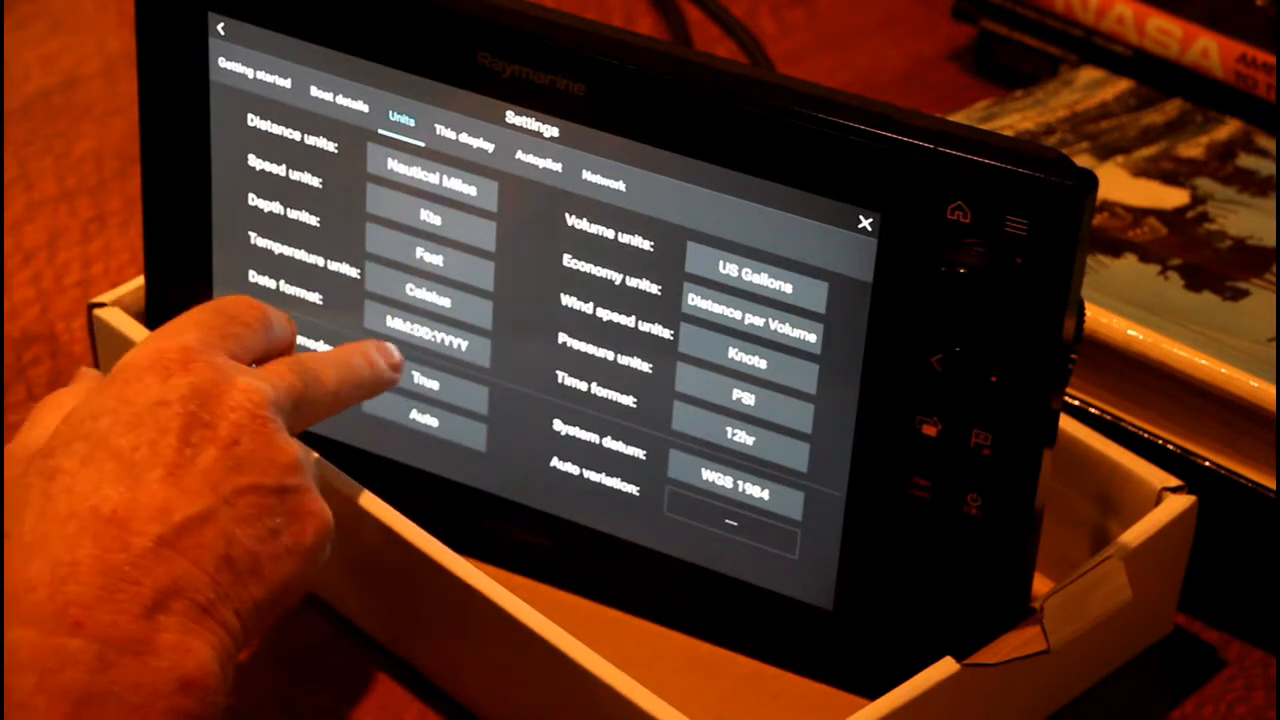
Step: Set units to DD:MM:YYYY dates, magnetic bearings, liters and 24-hour time
left_click(430, 325)
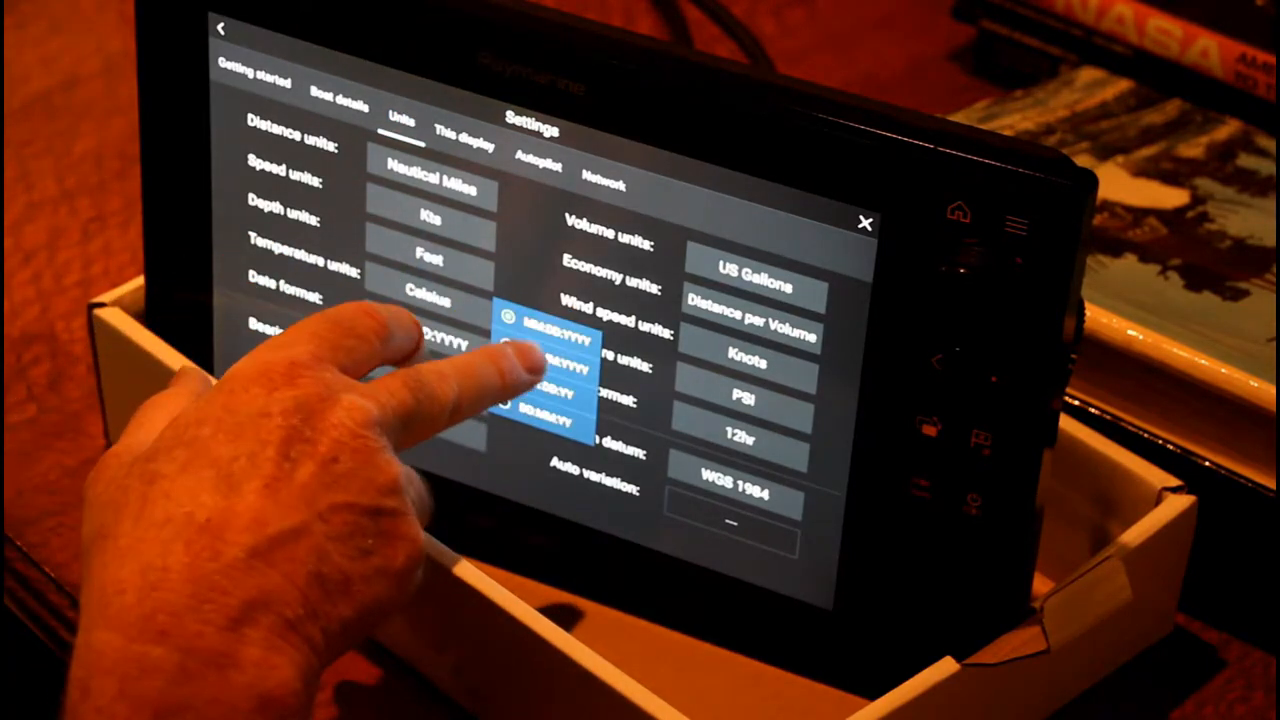
left_click(550, 335)
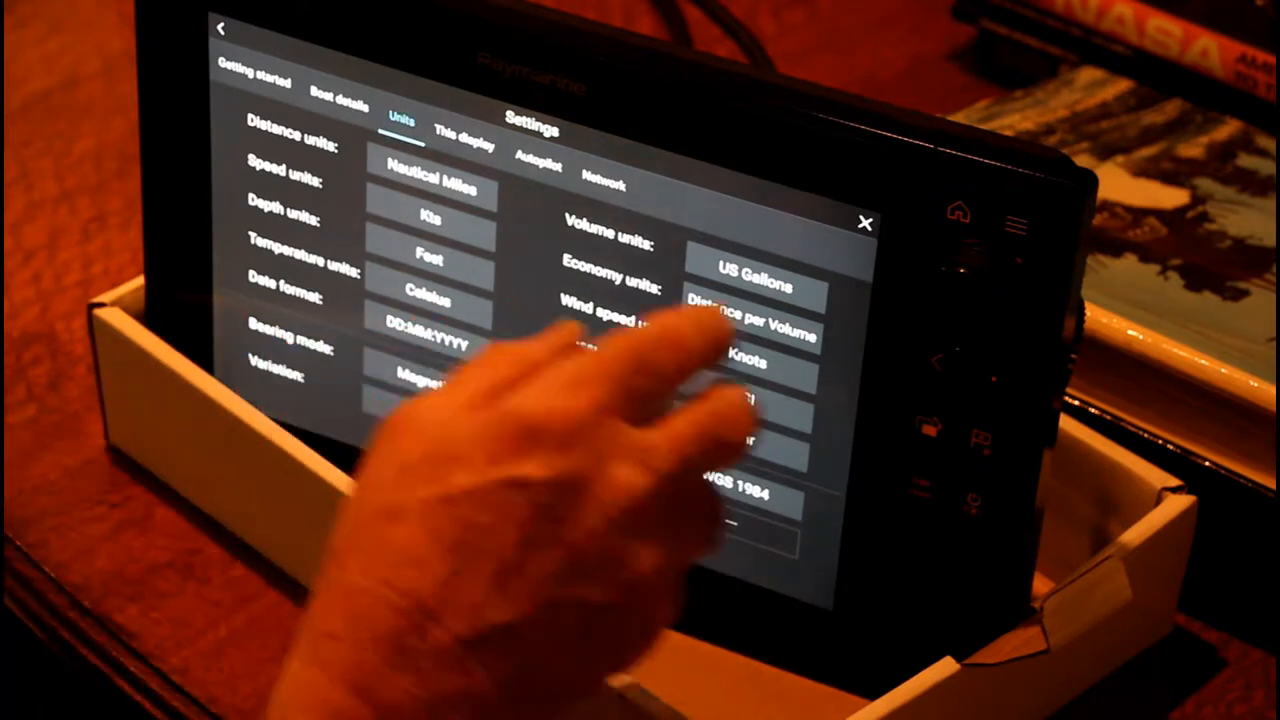
left_click(753, 272)
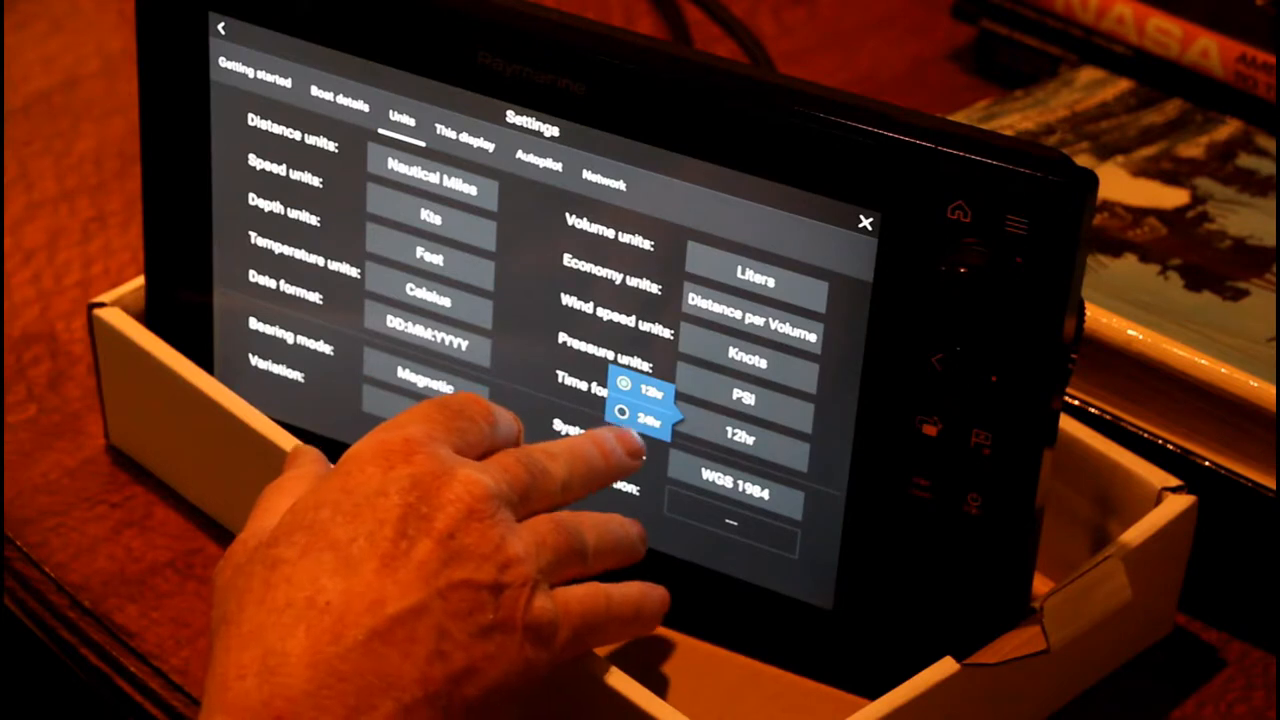
left_click(640, 415)
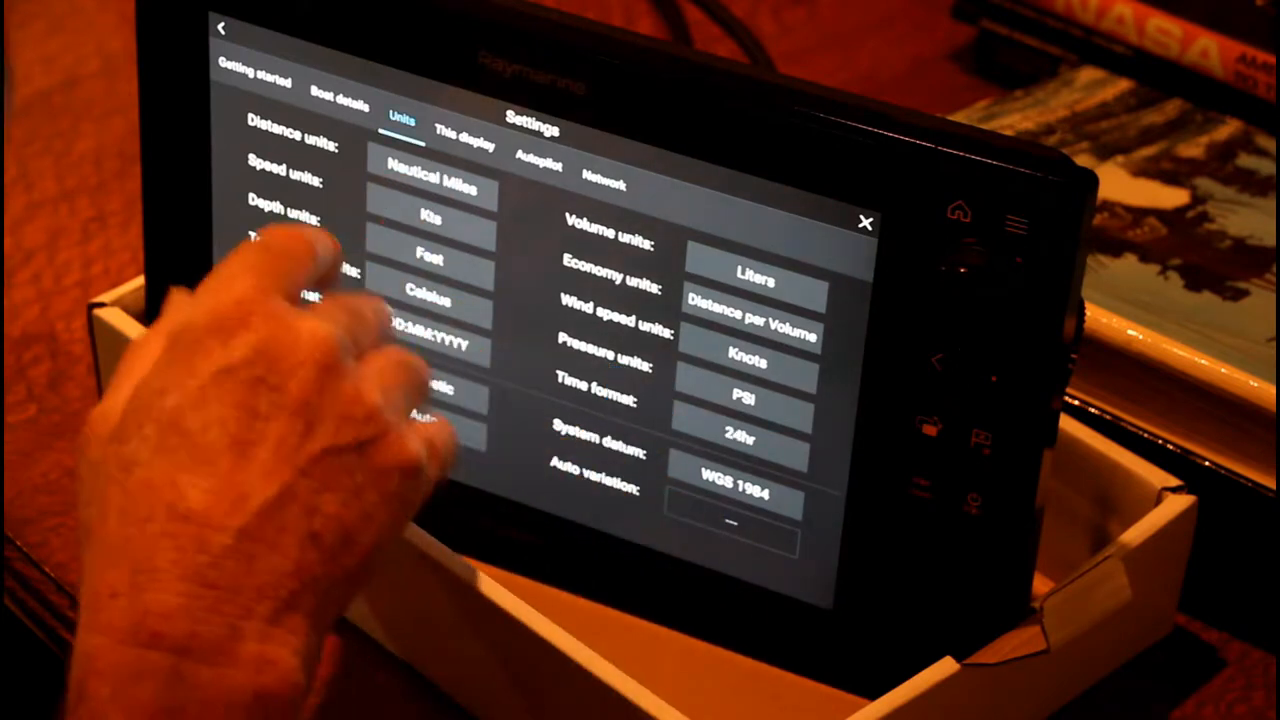
left_click(463, 138)
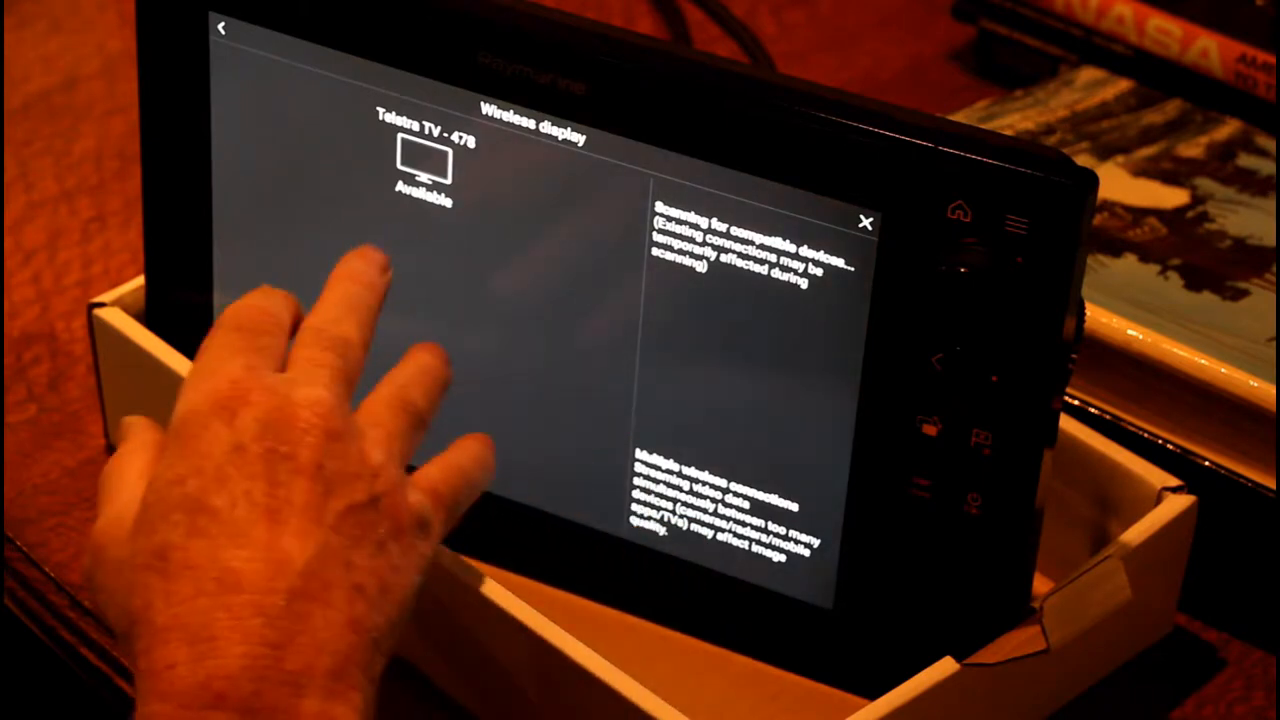
Step: Scan for wireless displays, then leave the search with none connected
left_click(866, 221)
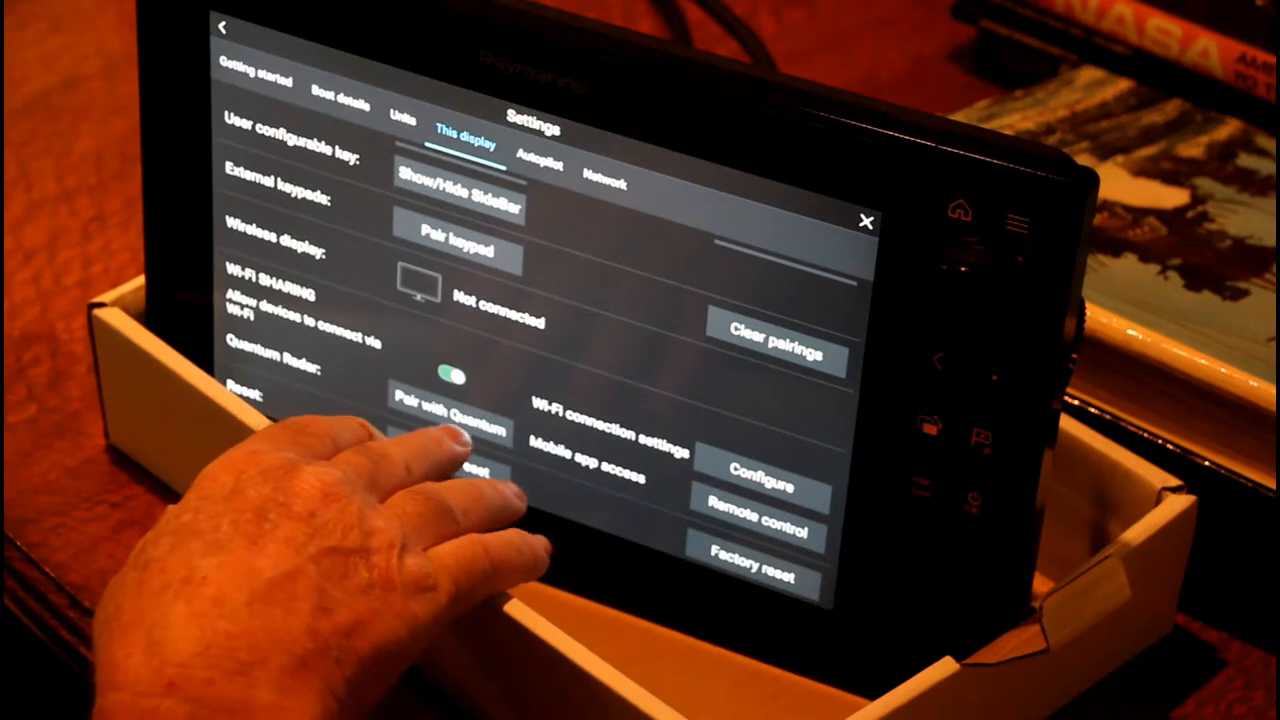
left_click(760, 525)
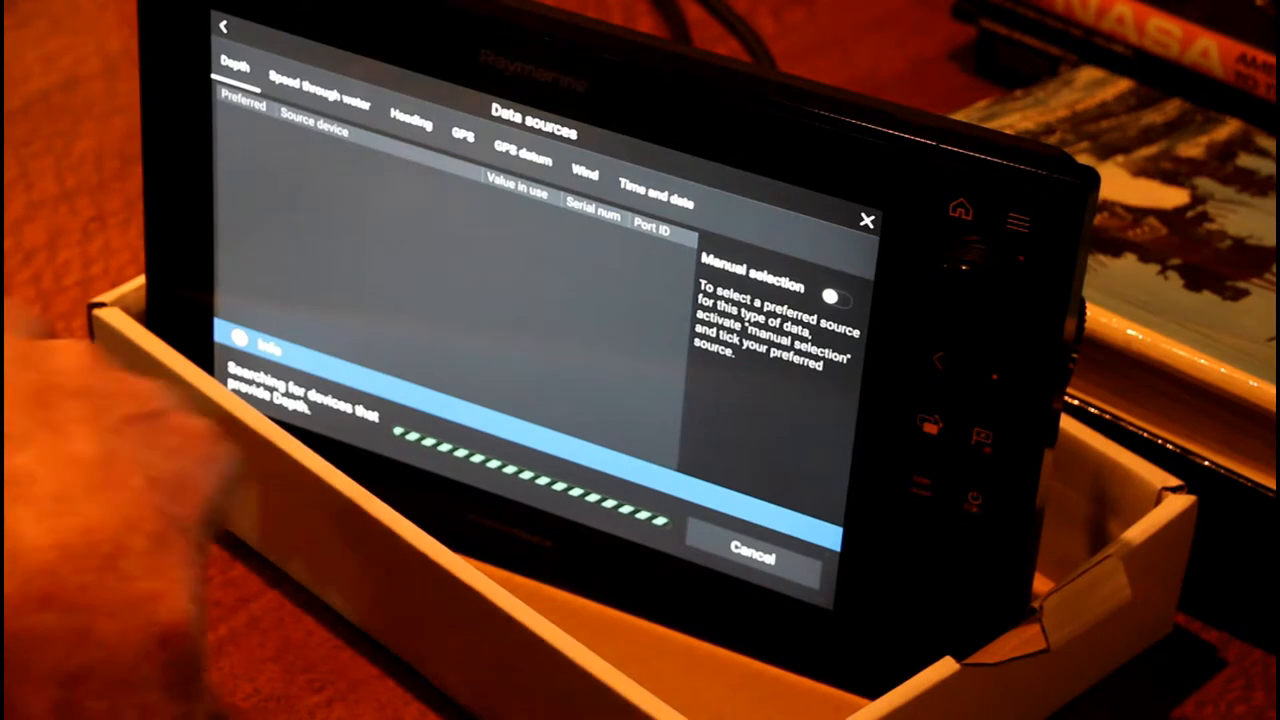
Step: Check the Depth data sources and the sonar channel, which reports no transducer connected
left_click(462, 135)
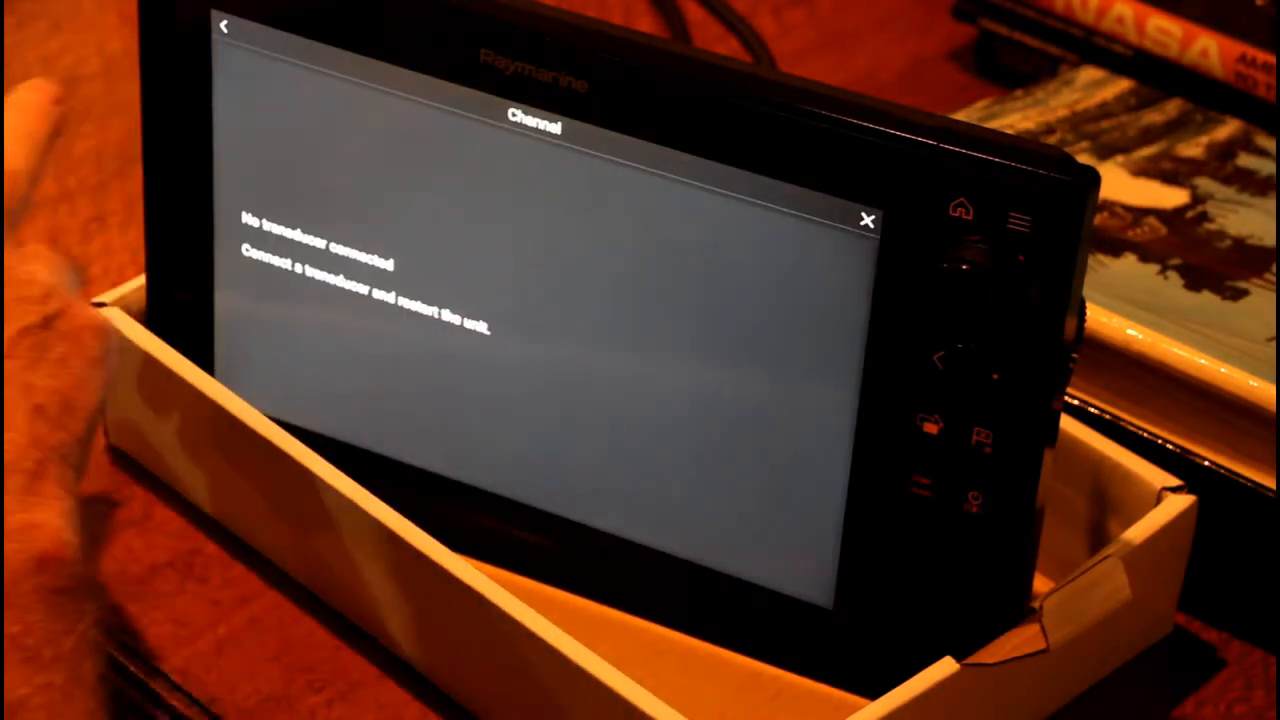
left_click(867, 220)
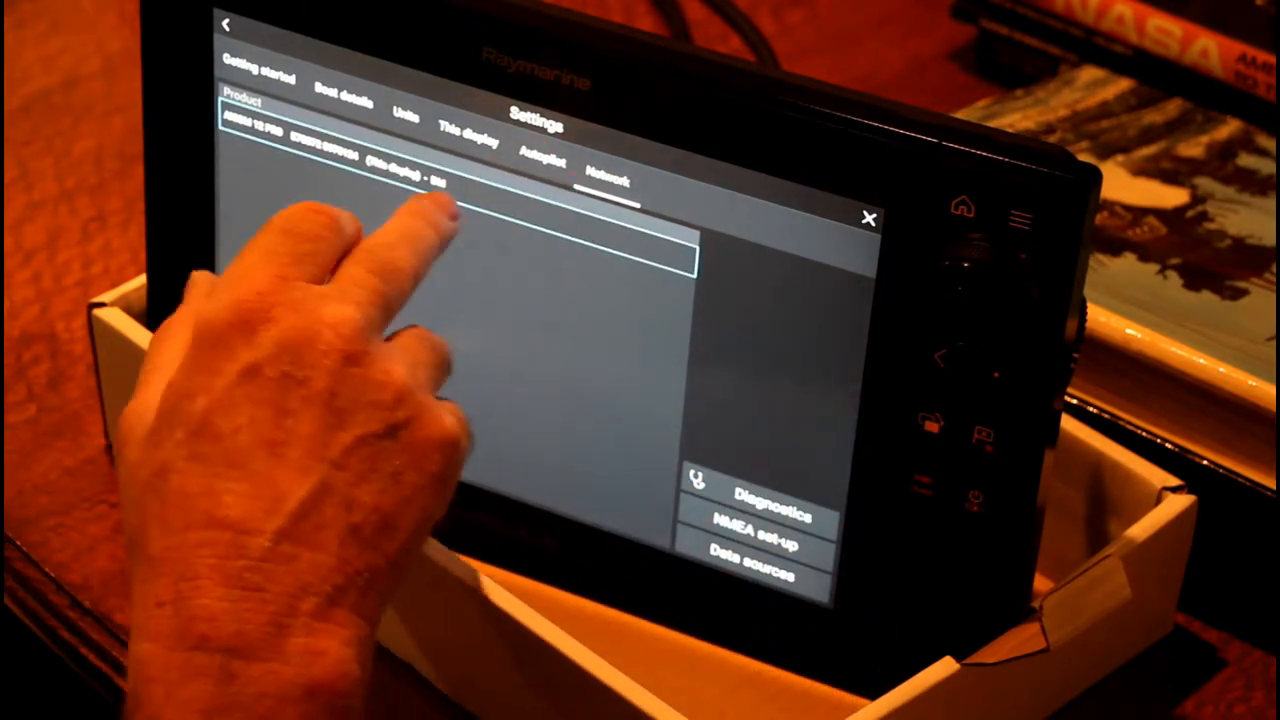
Step: View this display's network product entry, then the My data files area
left_click(470, 138)
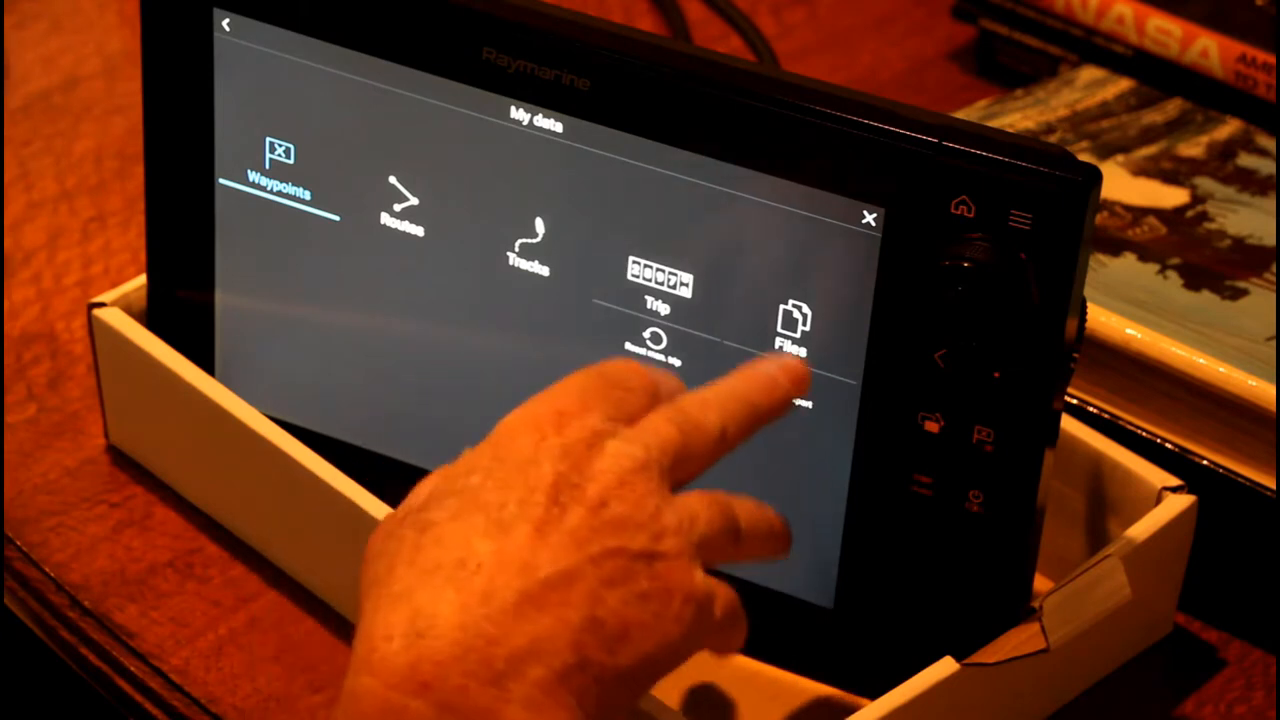
left_click(868, 218)
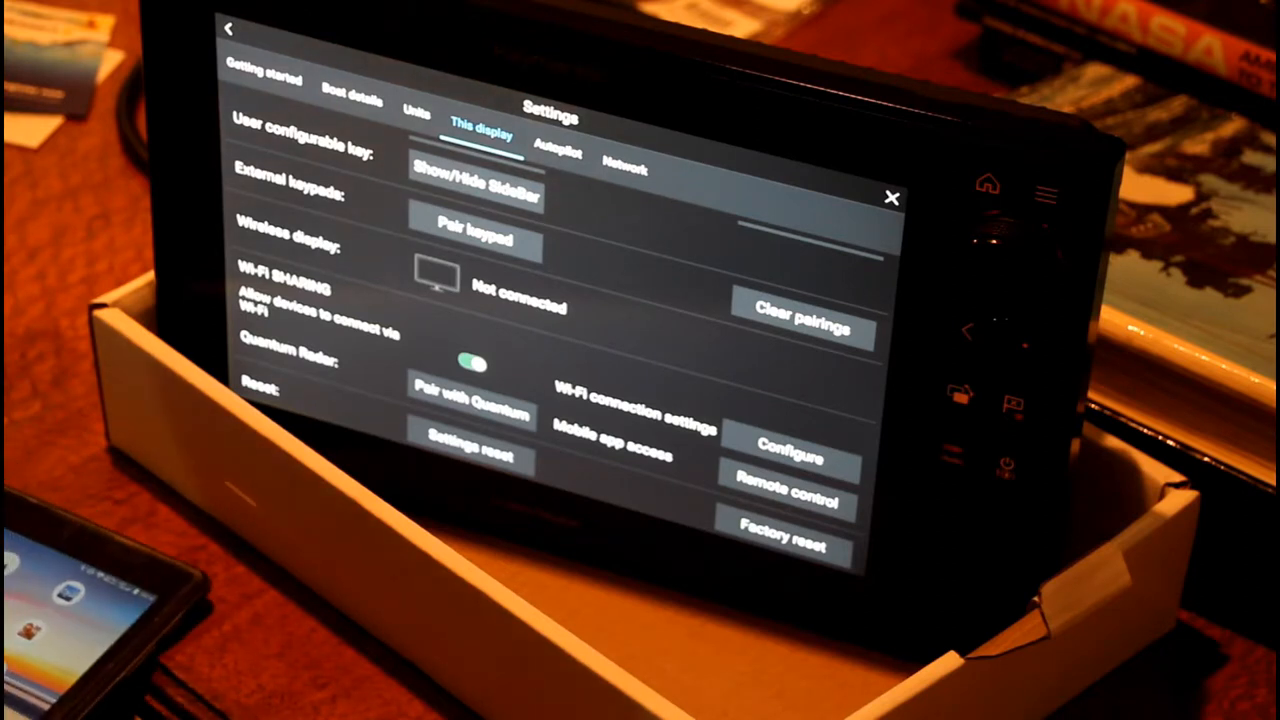
left_click(625, 168)
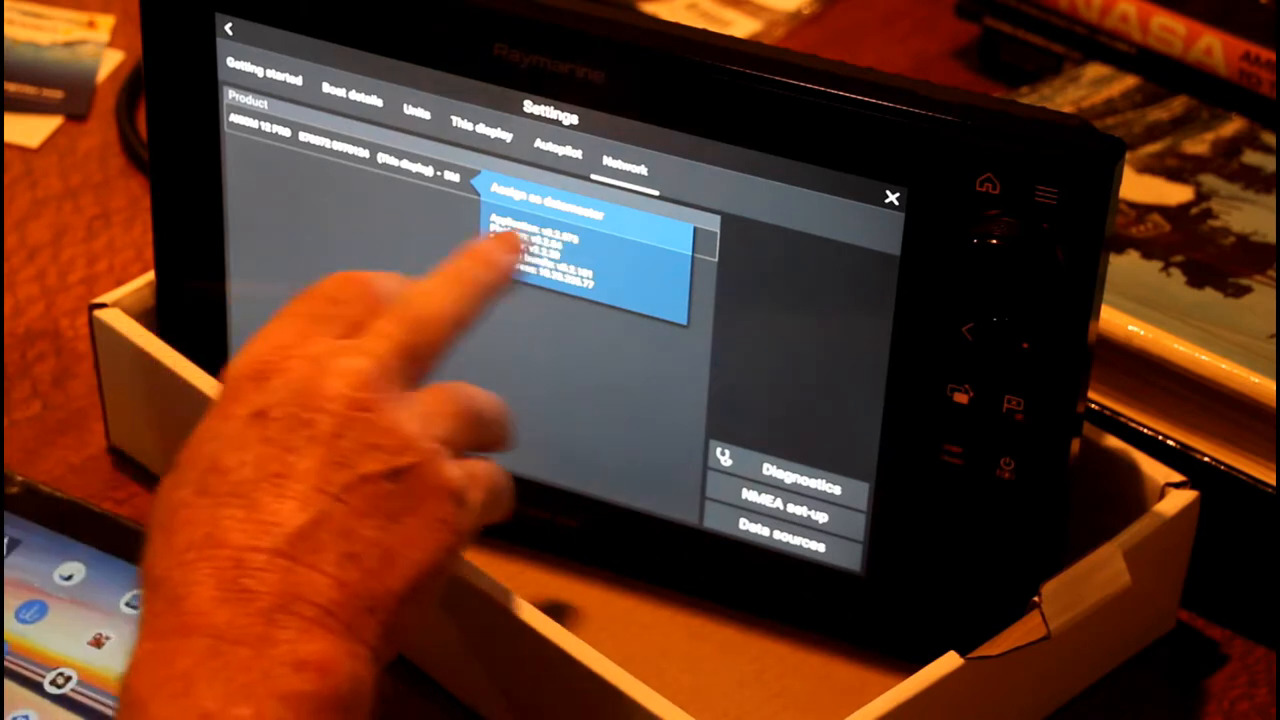
left_click(483, 133)
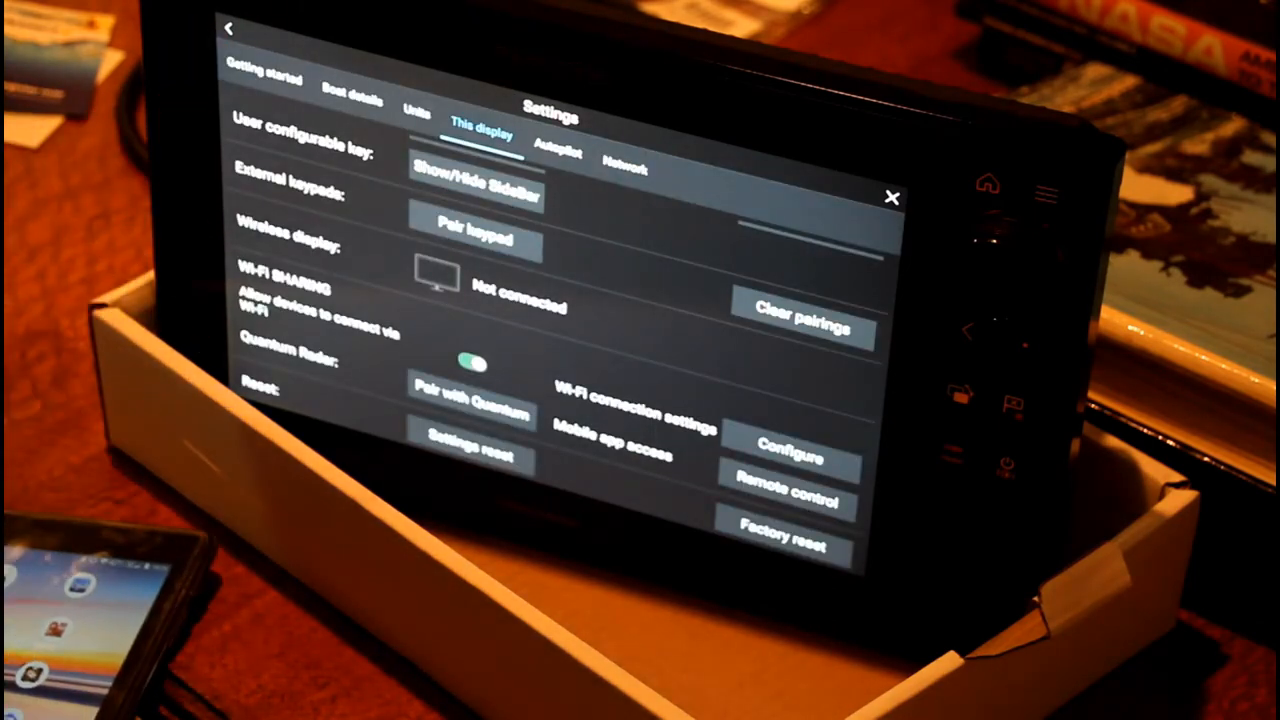
left_click(352, 95)
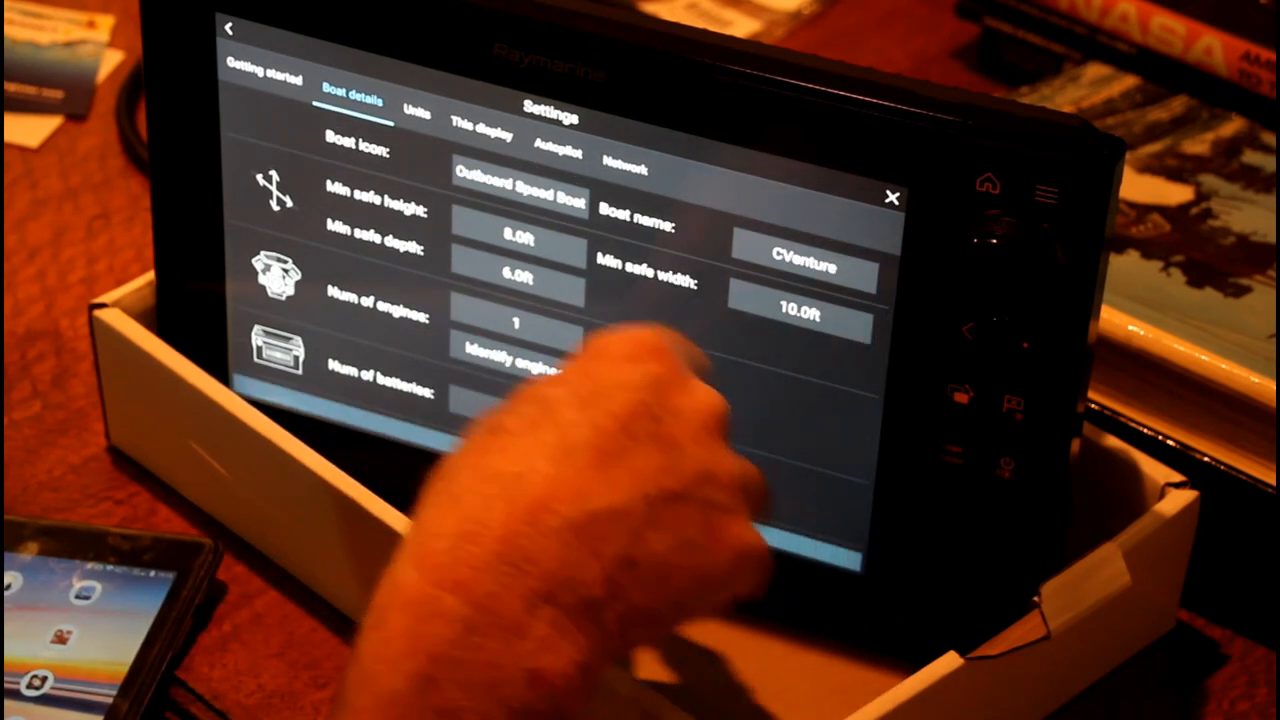
left_click(482, 135)
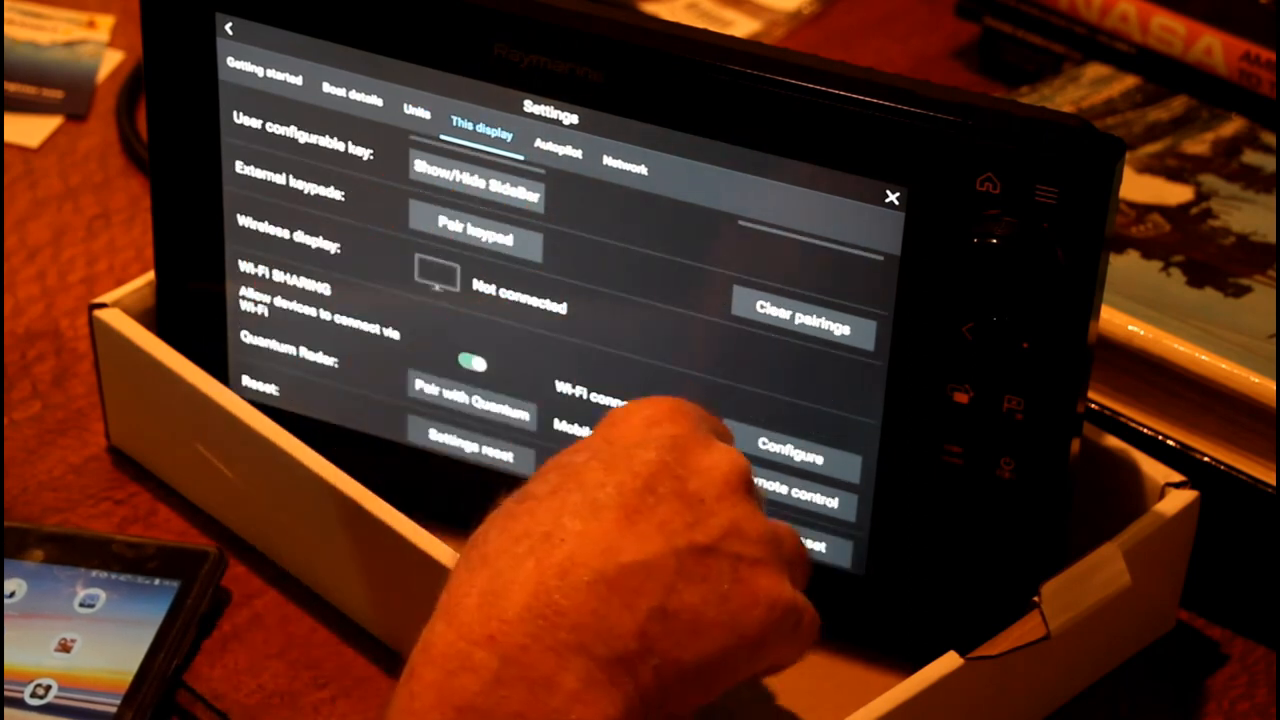